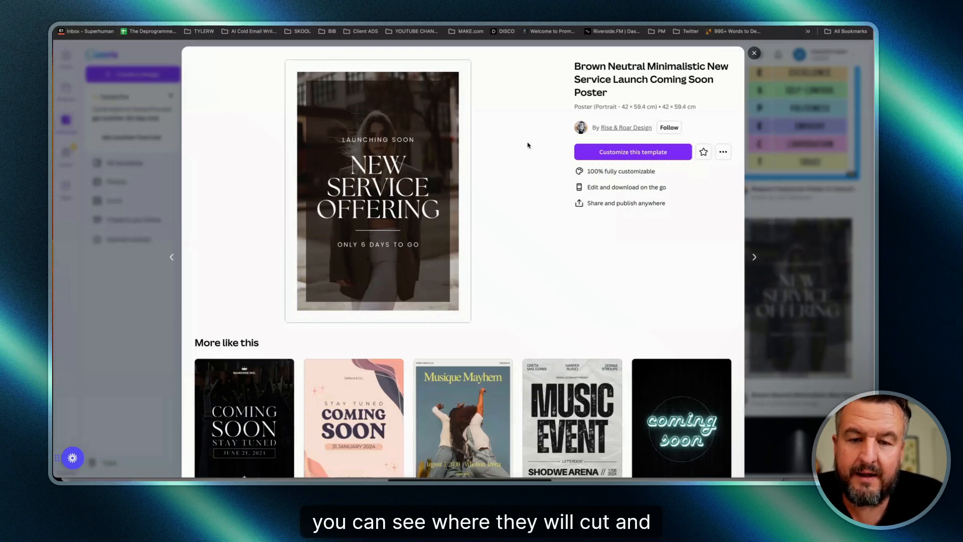
mouse_move(458, 135)
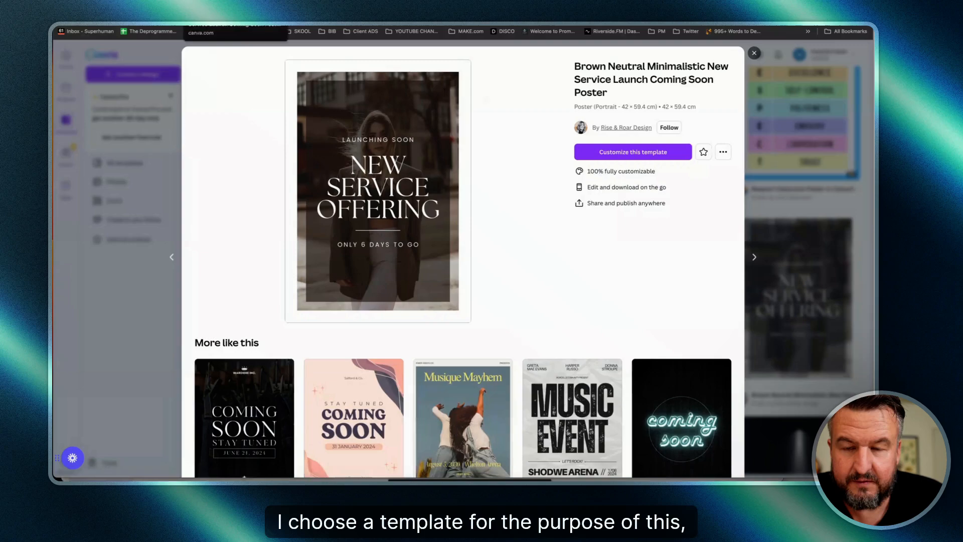
Step: Open the Coming Soon poster template and select its background photo and divider line
left_click(632, 152)
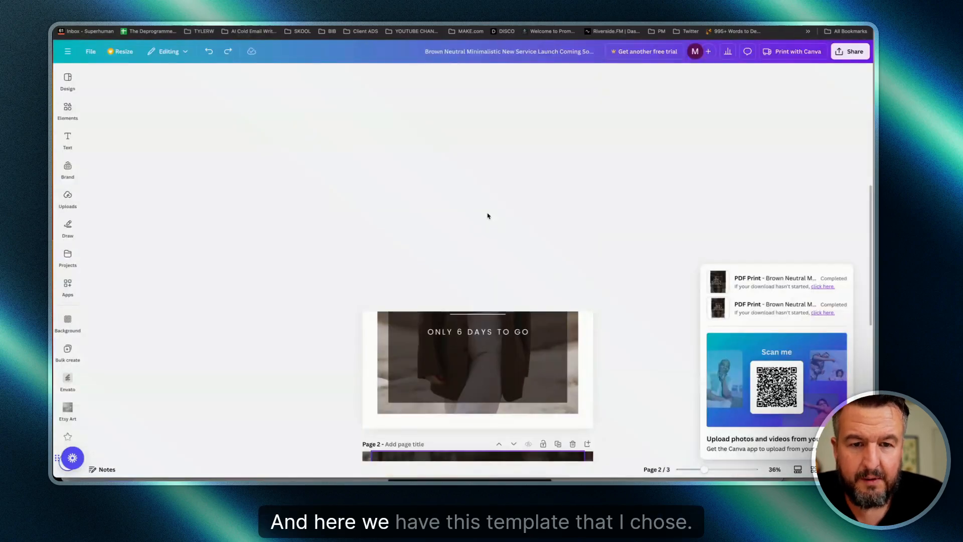
scroll("up", 3)
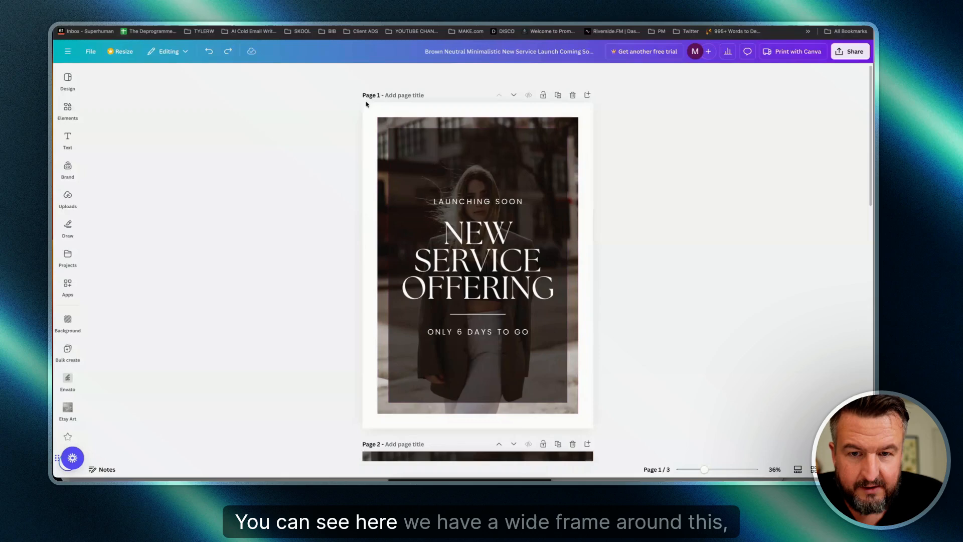
left_click(478, 265)
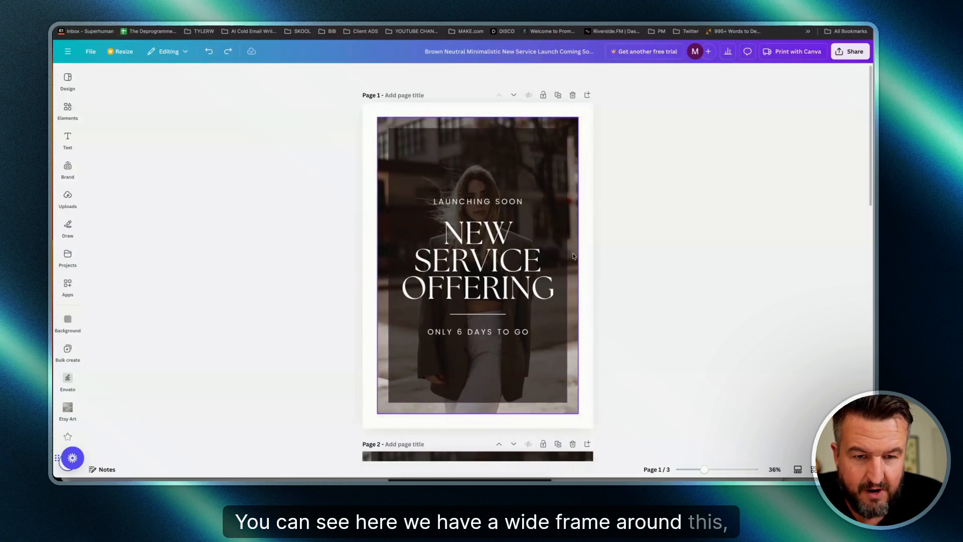
left_click(478, 315)
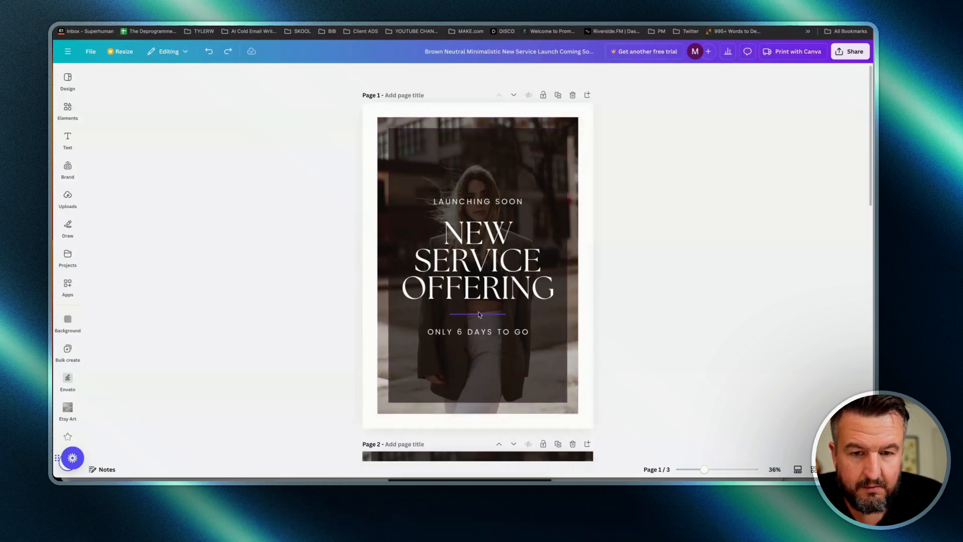
scroll("down", 3)
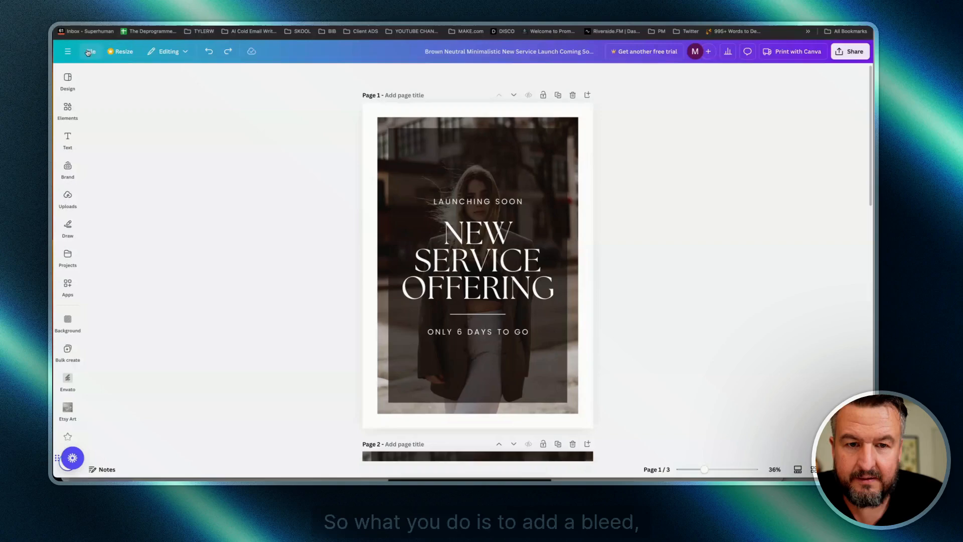
Step: Turn on 'Show print bleed' from the File settings and deselect the poster
left_click(90, 51)
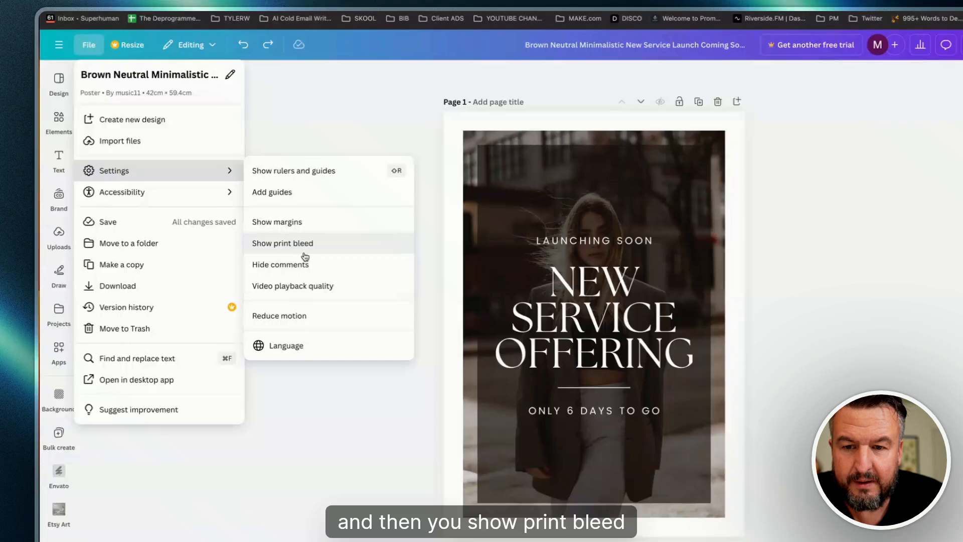
left_click(281, 244)
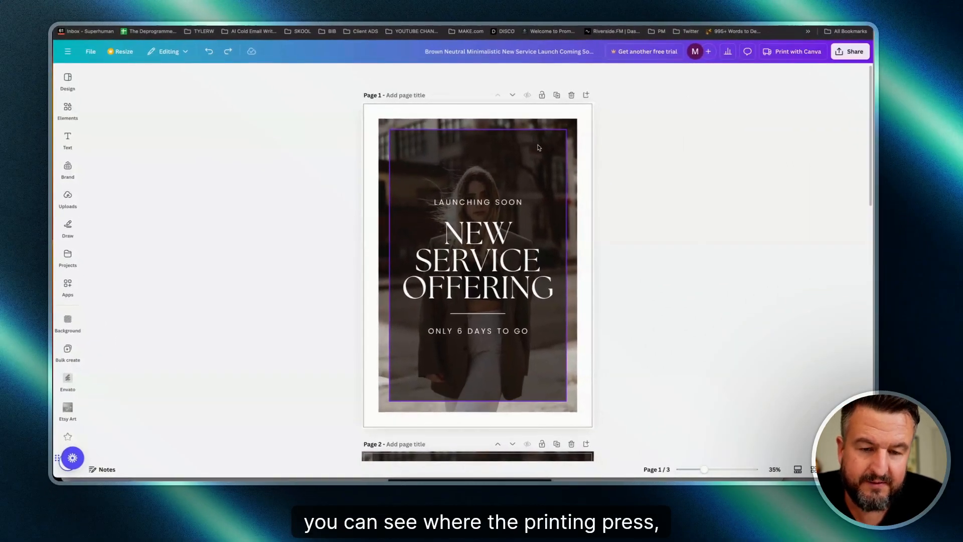
left_click(605, 169)
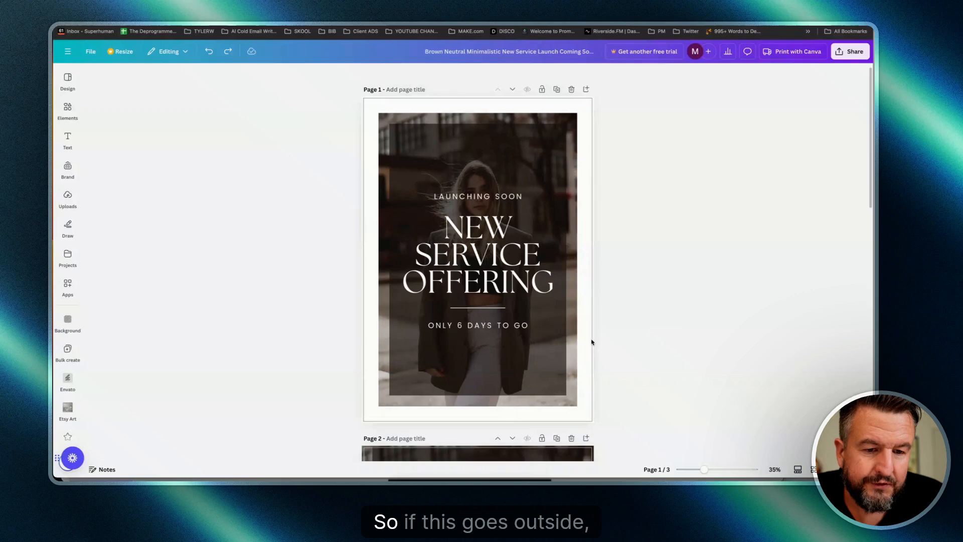
mouse_move(606, 326)
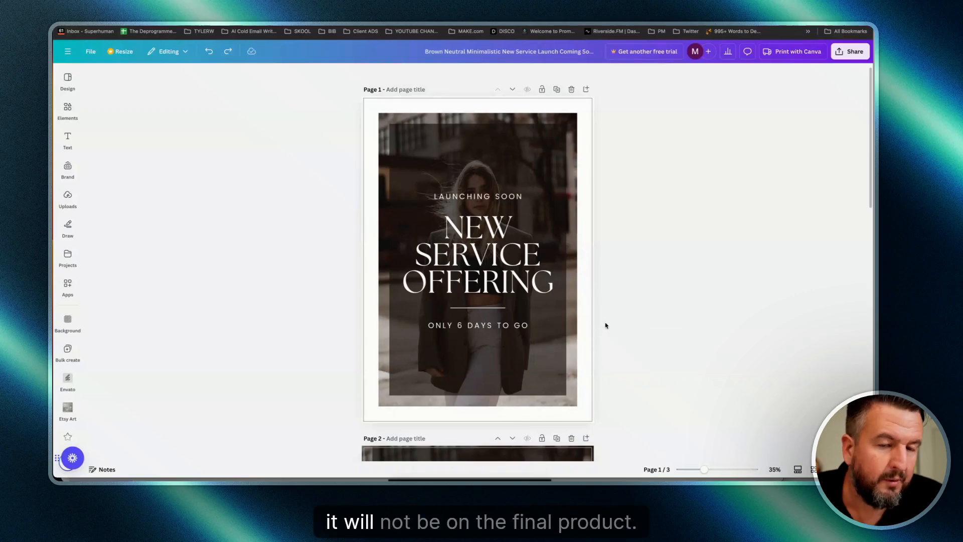
left_click(521, 345)
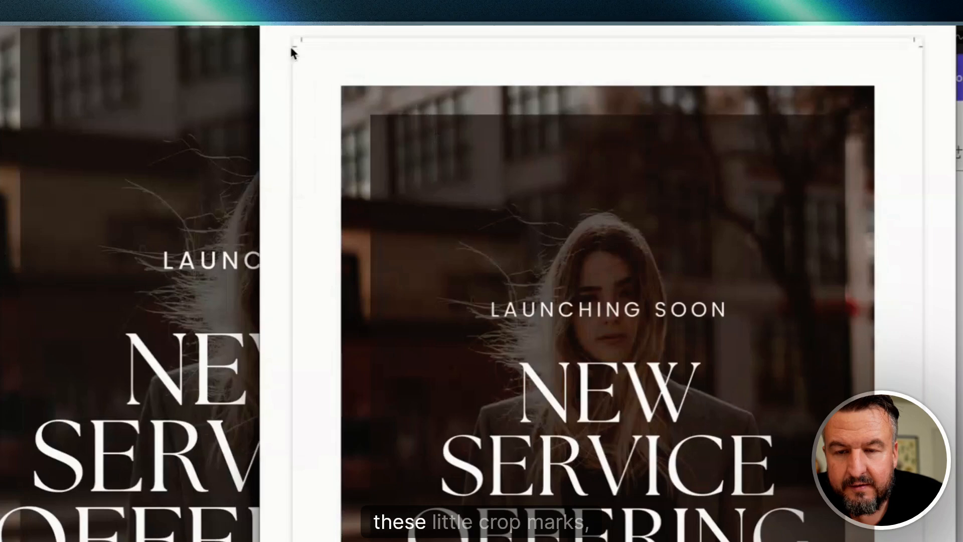
mouse_move(301, 43)
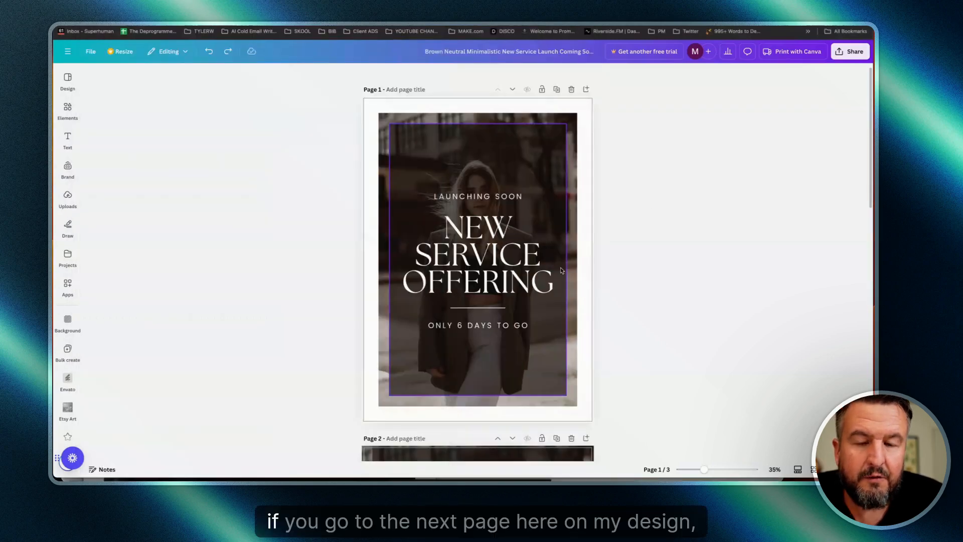
Step: Bring page 2 into view and check the File menu without changing anything
scroll("down", 3)
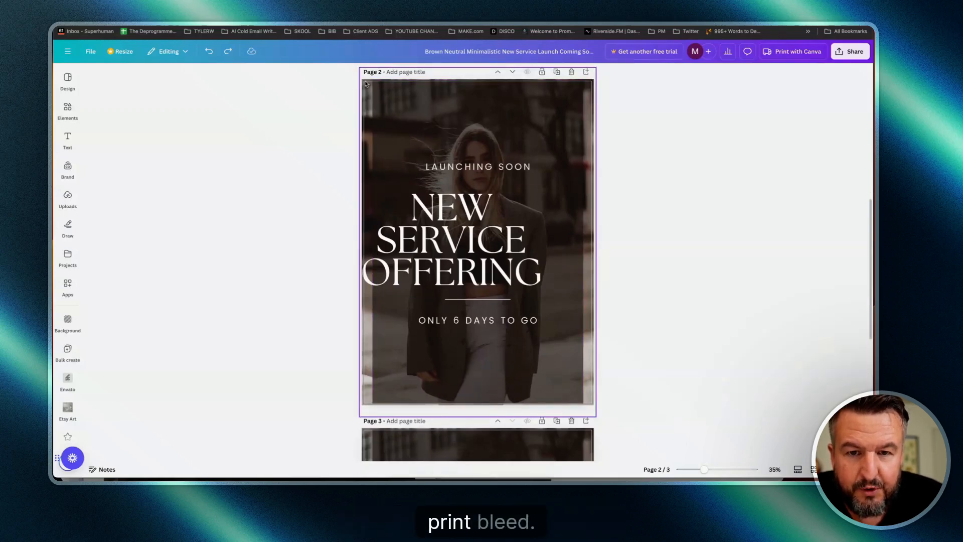
left_click(90, 51)
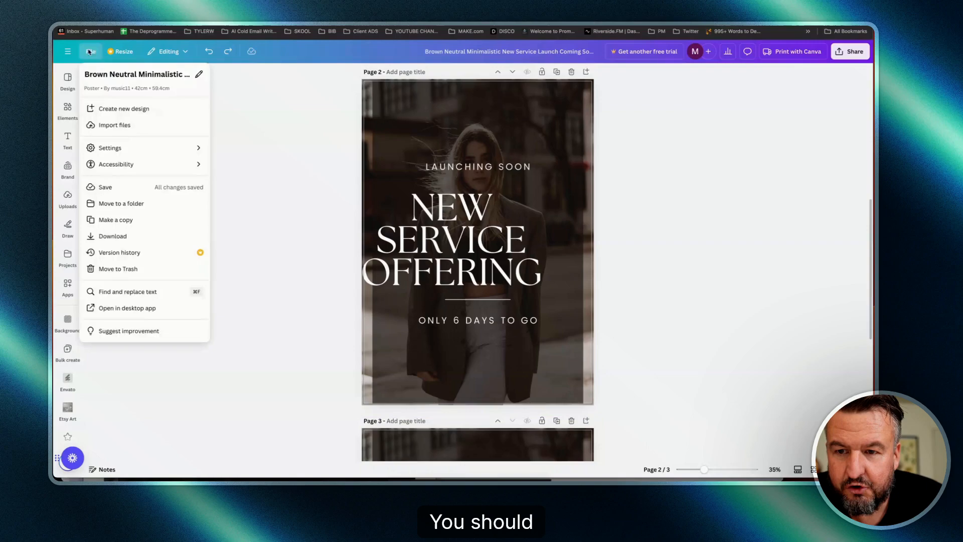
left_click(109, 147)
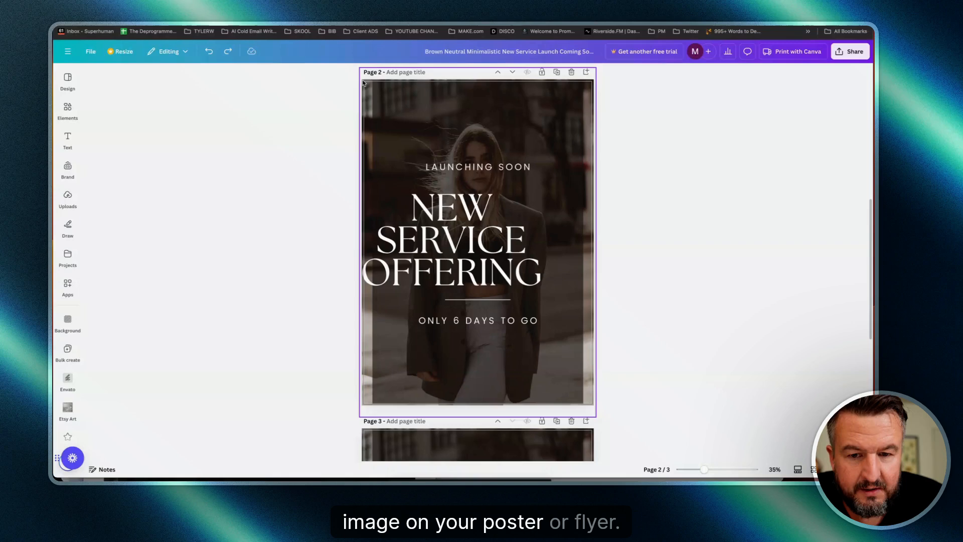
Step: Deselect page 2 and bring page 3 with its bleed margin into view
left_click(345, 308)
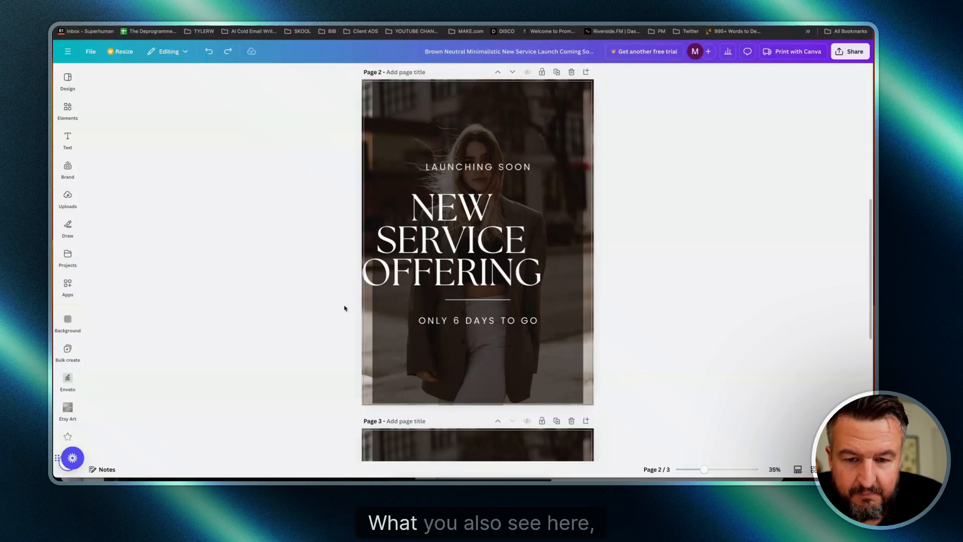
left_click(452, 239)
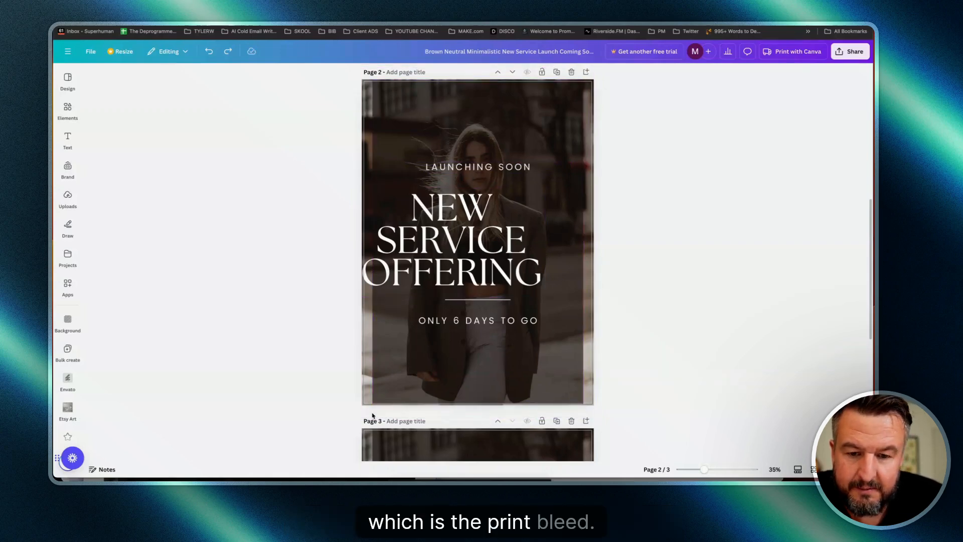
scroll("down", 3)
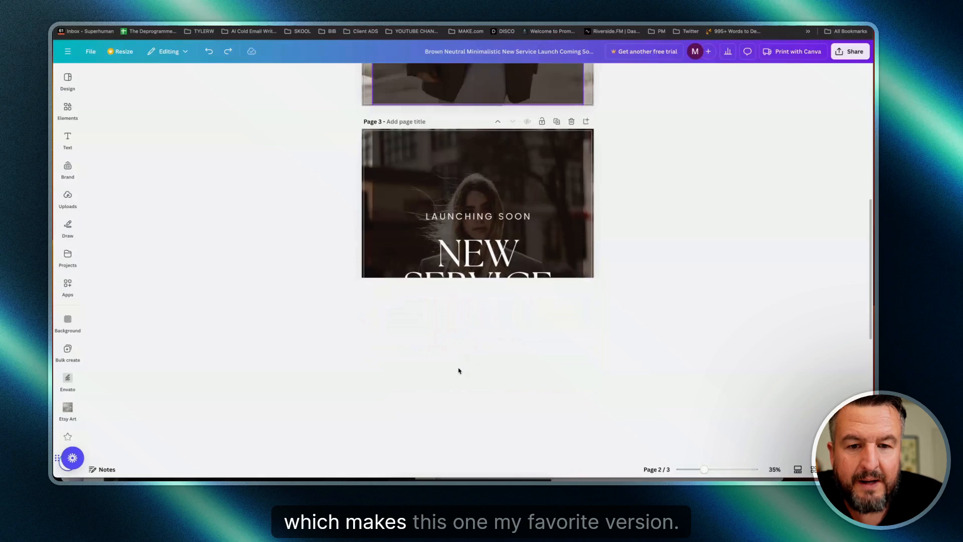